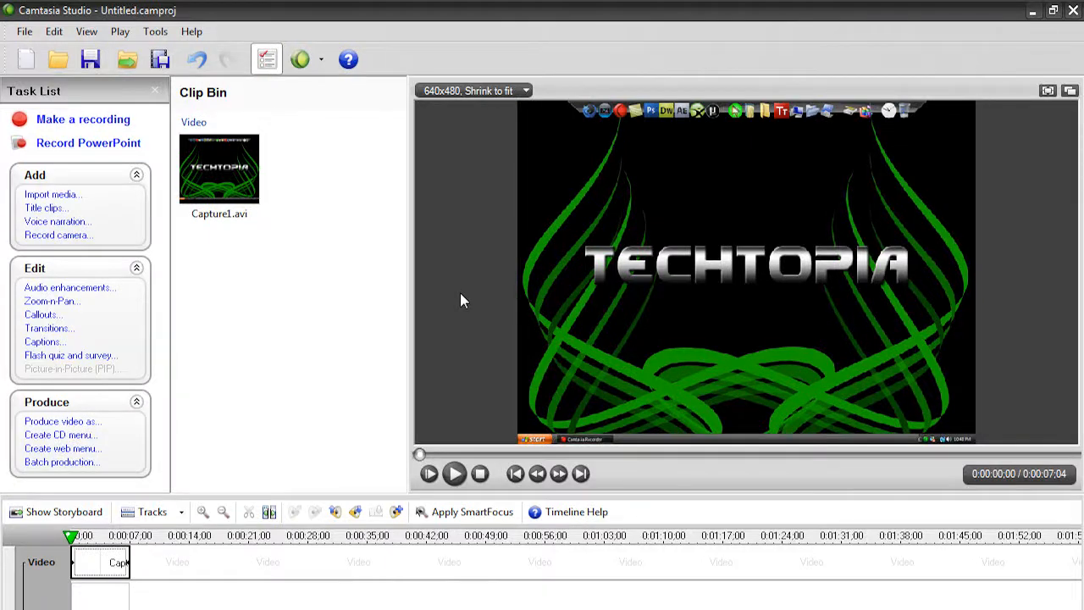
mouse_move(451, 325)
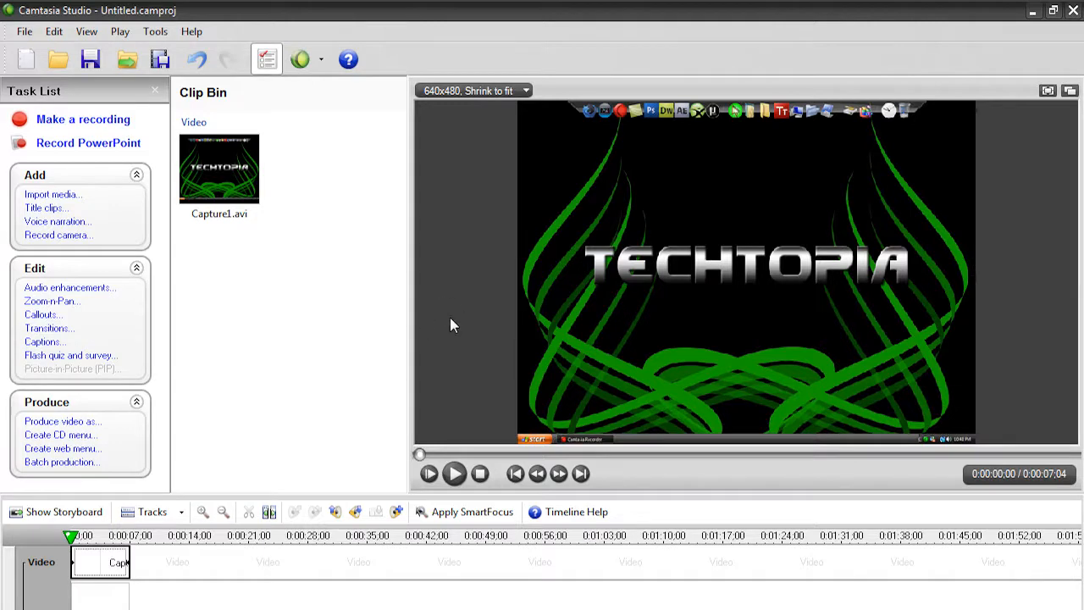
mouse_move(483, 320)
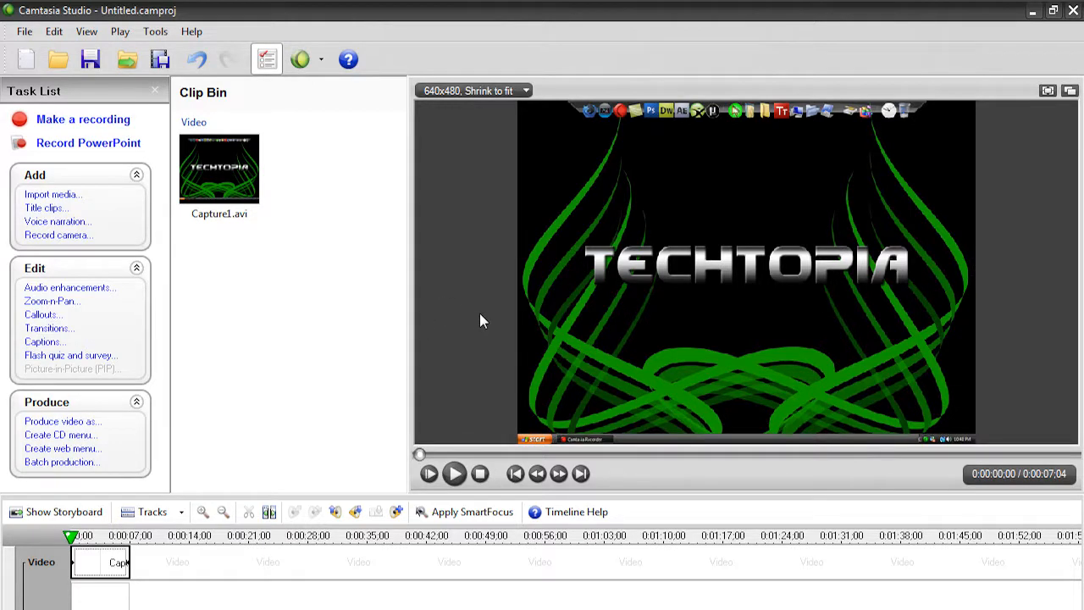
mouse_move(484, 309)
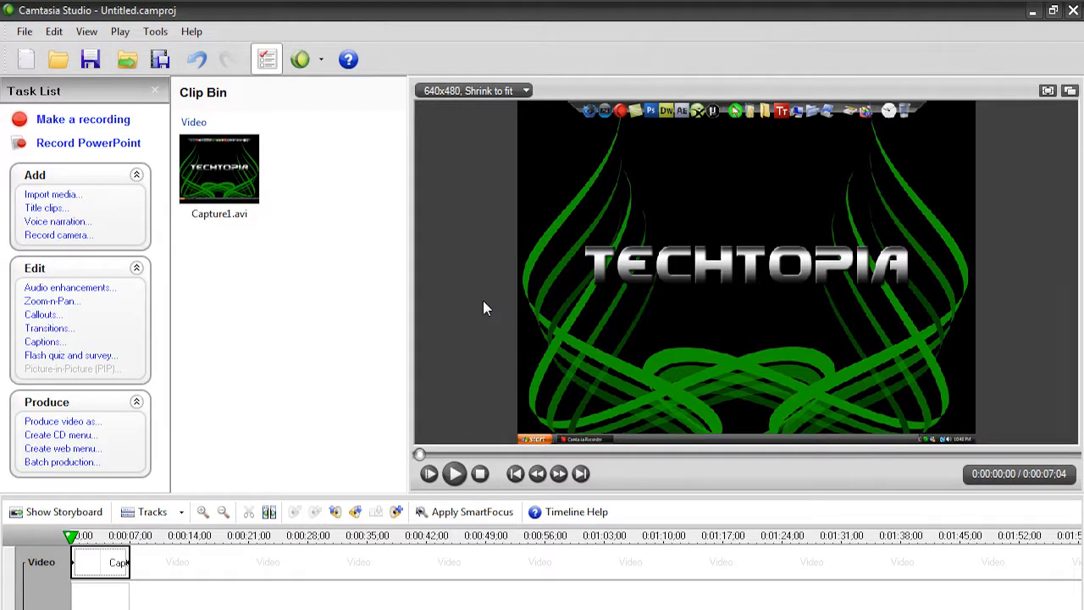
mouse_move(458, 313)
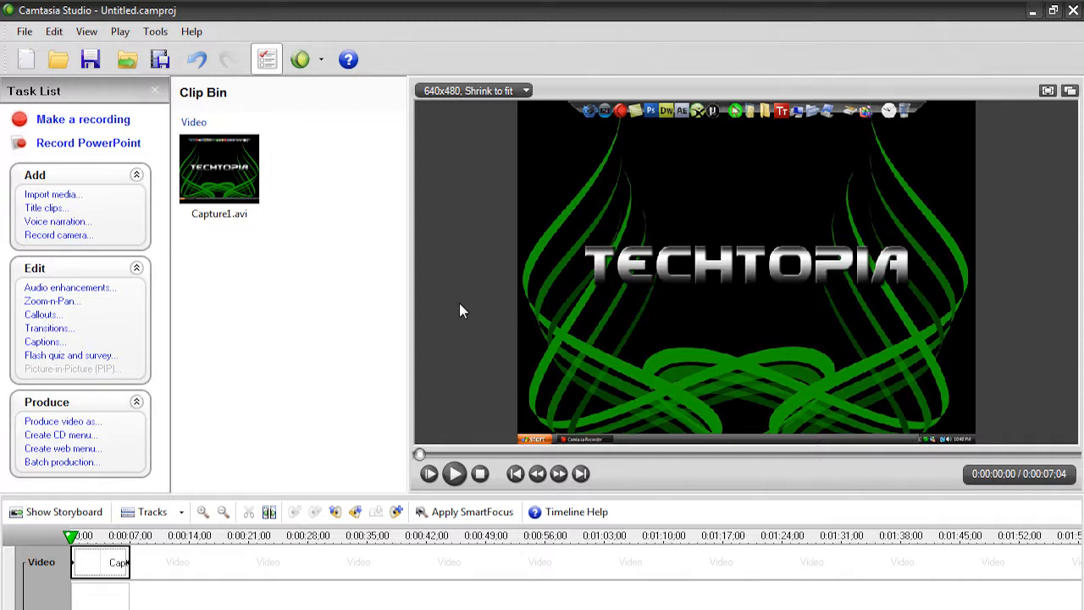
mouse_move(490, 322)
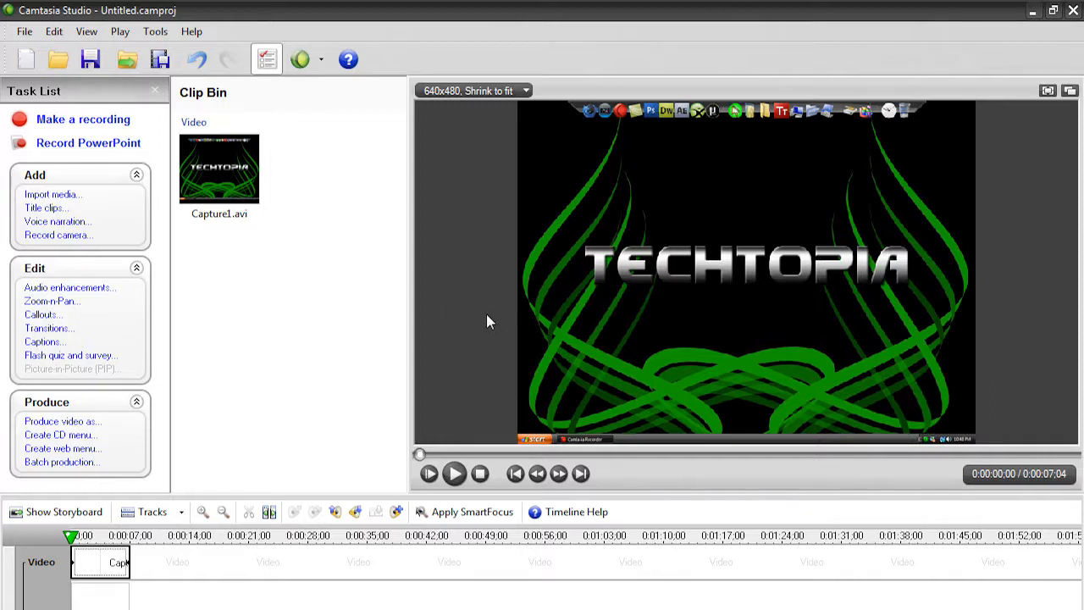
mouse_move(454, 345)
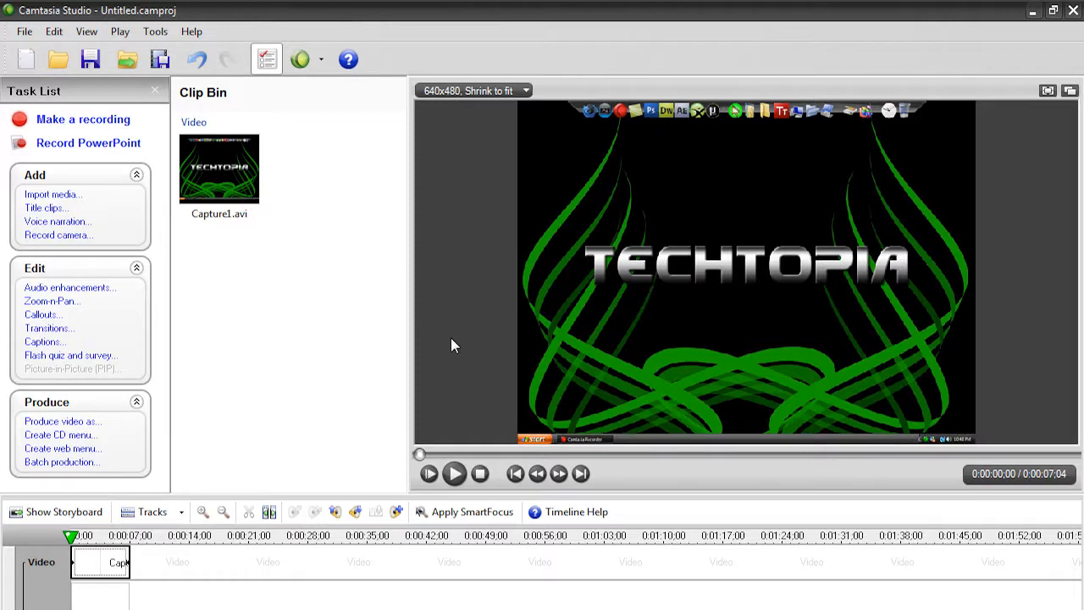
mouse_move(406, 358)
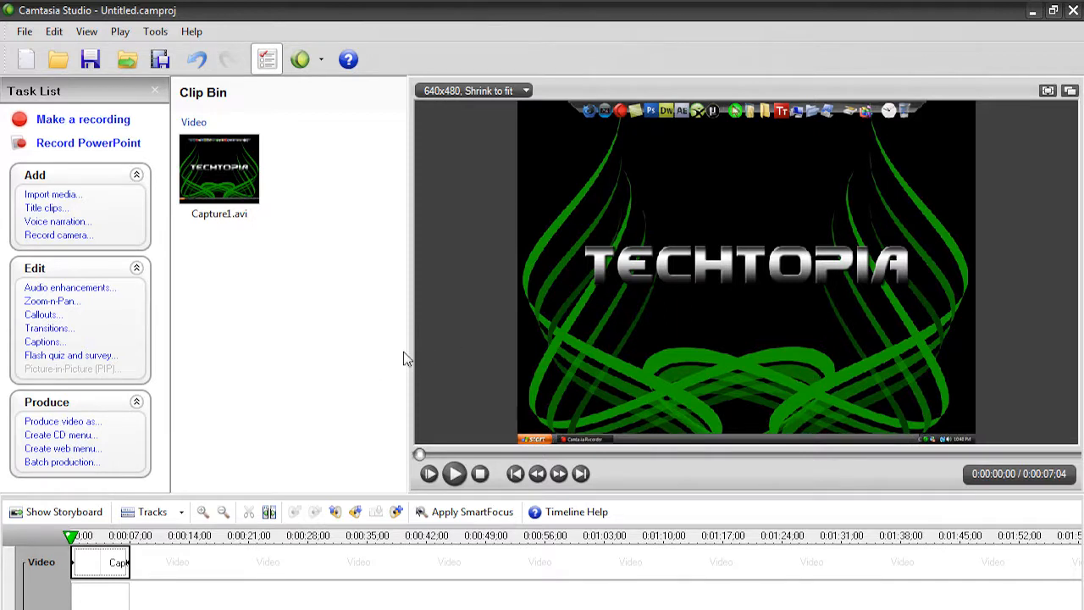
mouse_move(389, 366)
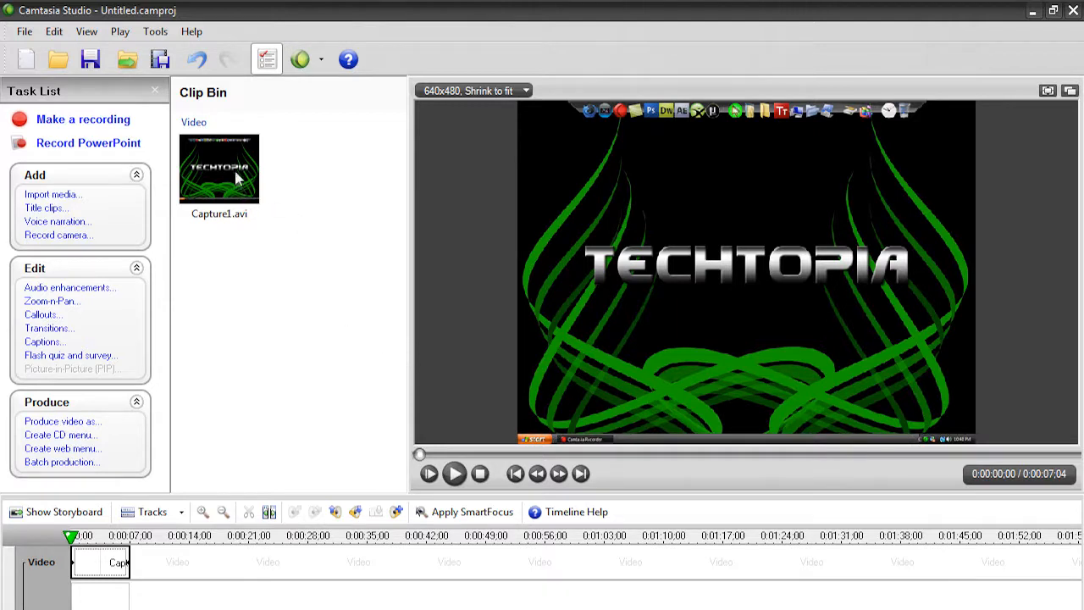
mouse_move(330, 294)
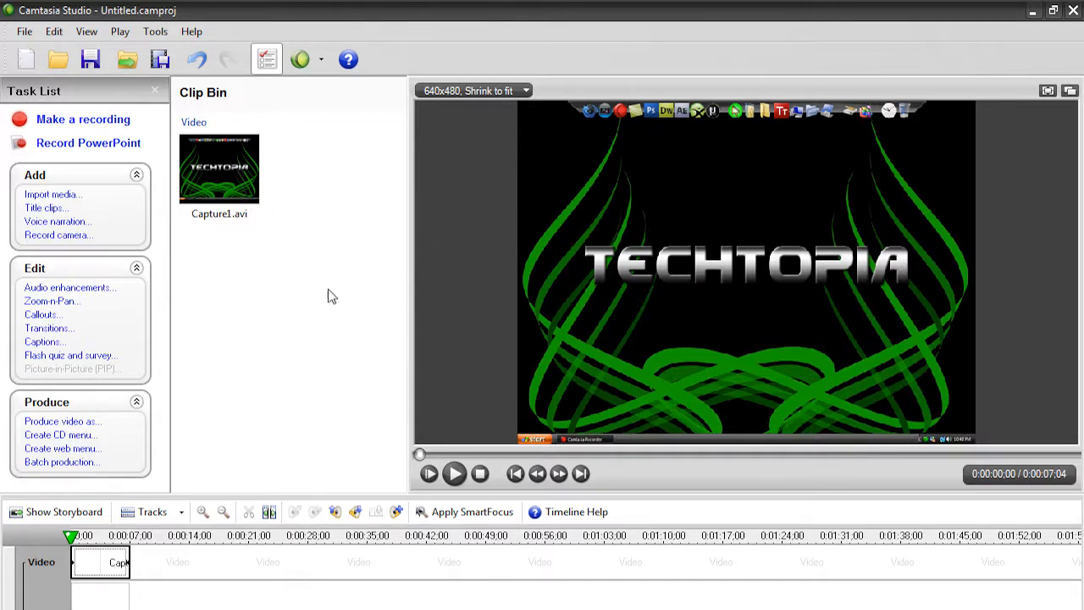
mouse_move(325, 303)
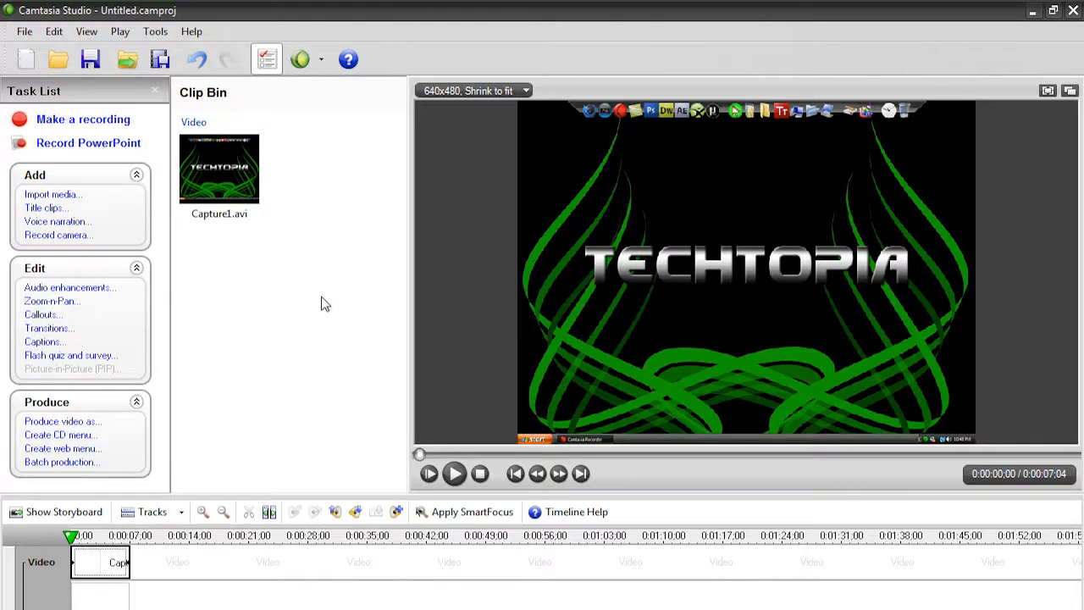
mouse_move(331, 319)
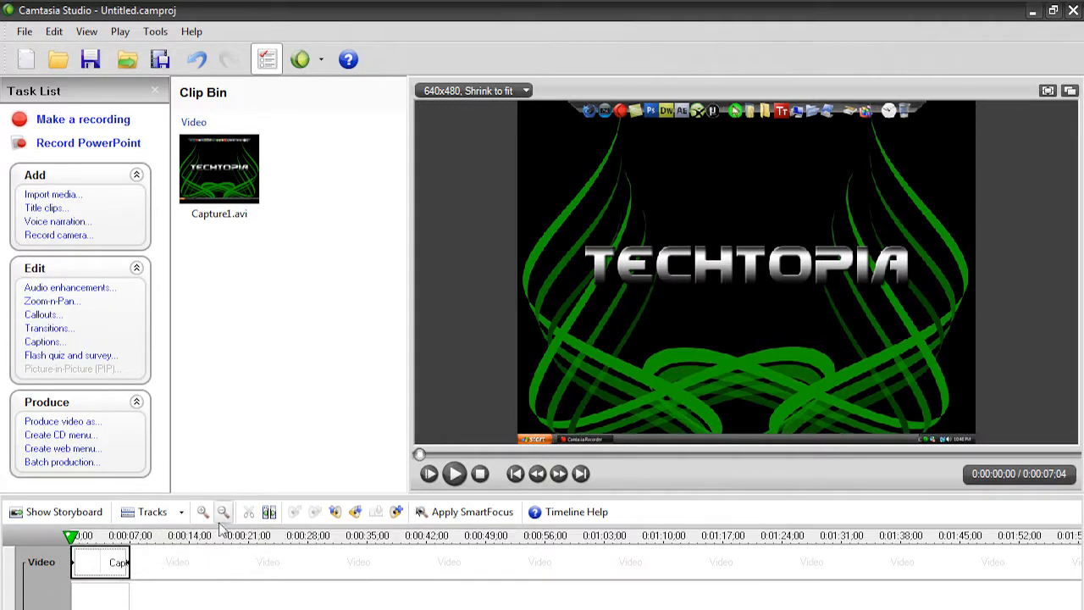
mouse_move(27, 278)
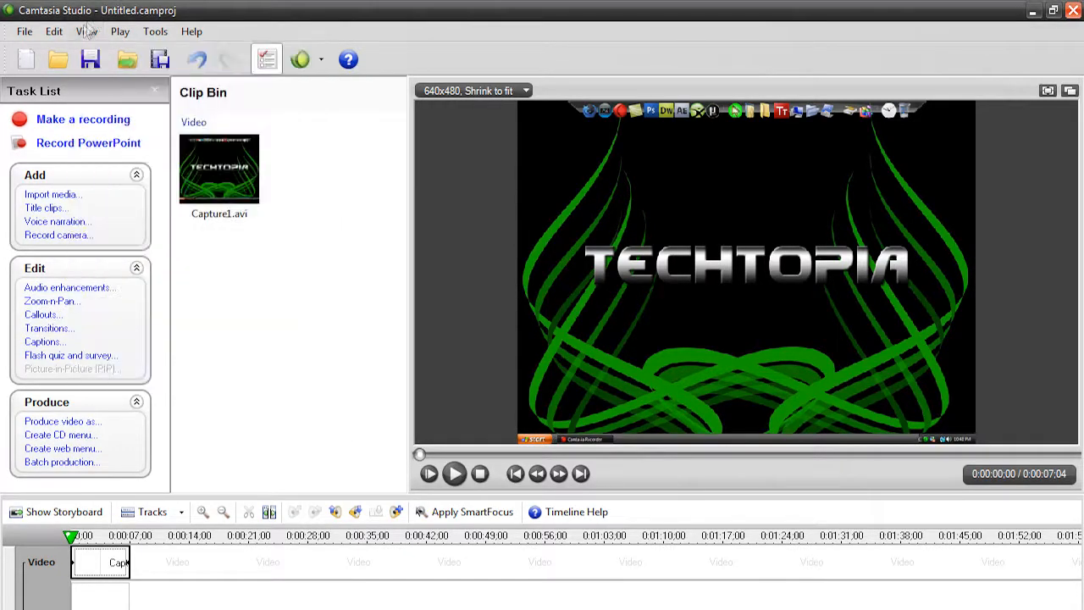
Enable 'Even out volume levels' in the clip's Audio Enhancements, leaving Medium Volume Variation.
click(88, 31)
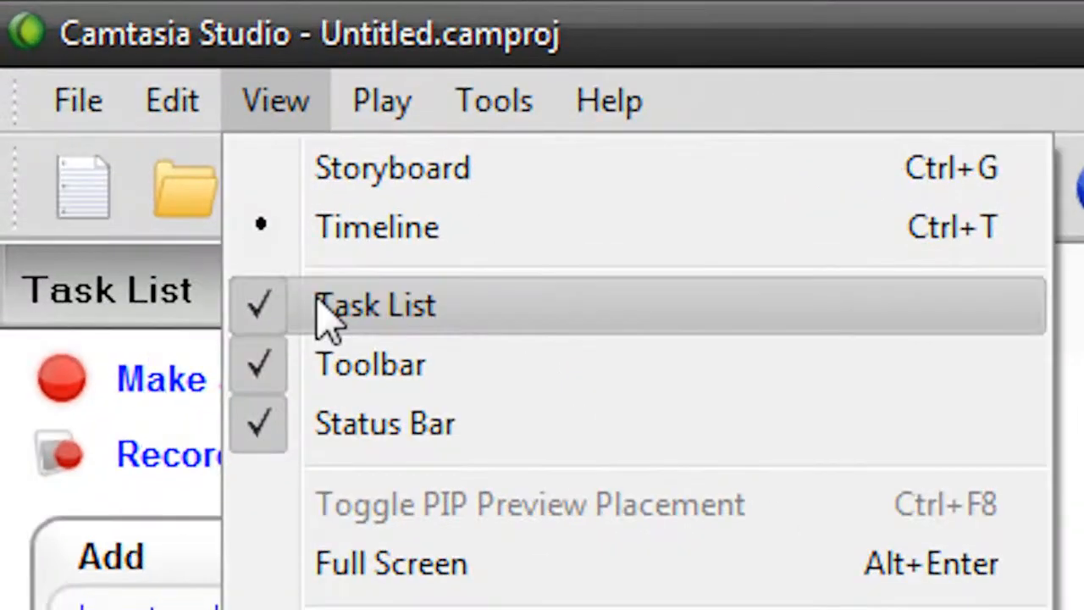
mouse_move(319, 336)
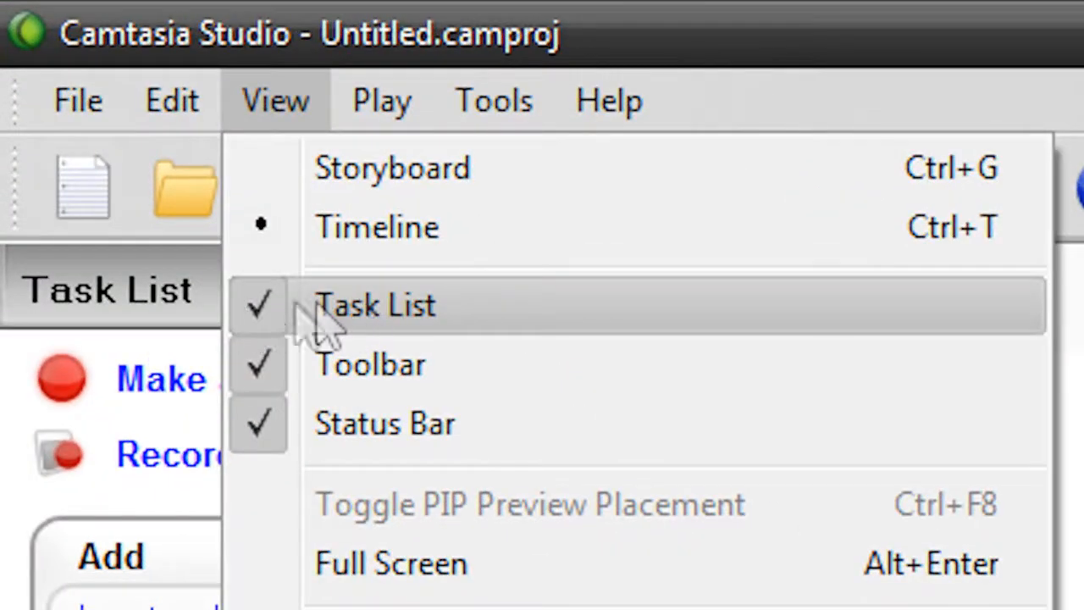
click(376, 305)
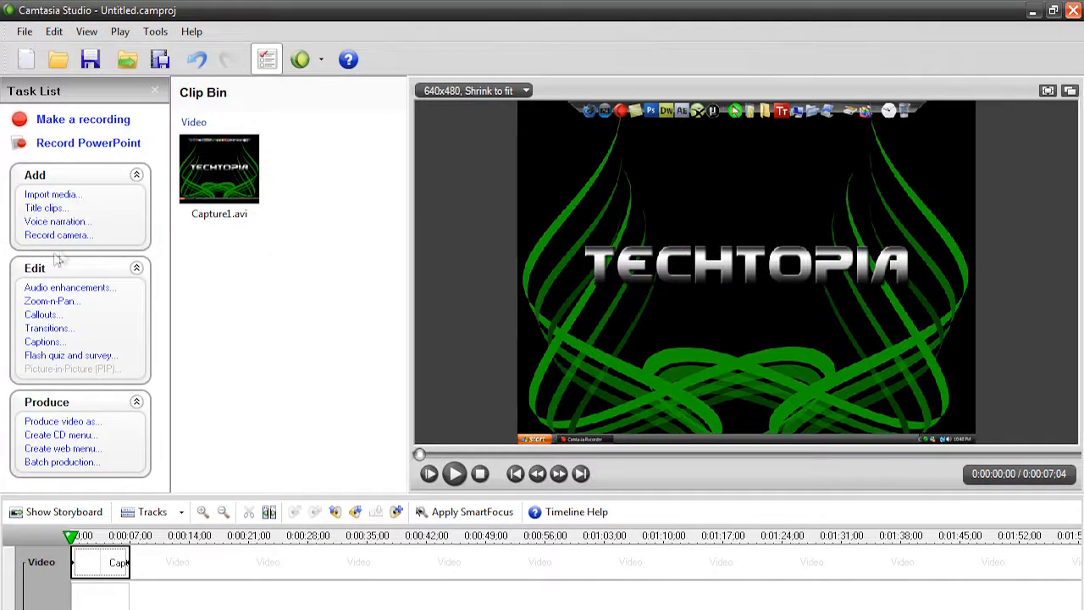
mouse_move(69, 288)
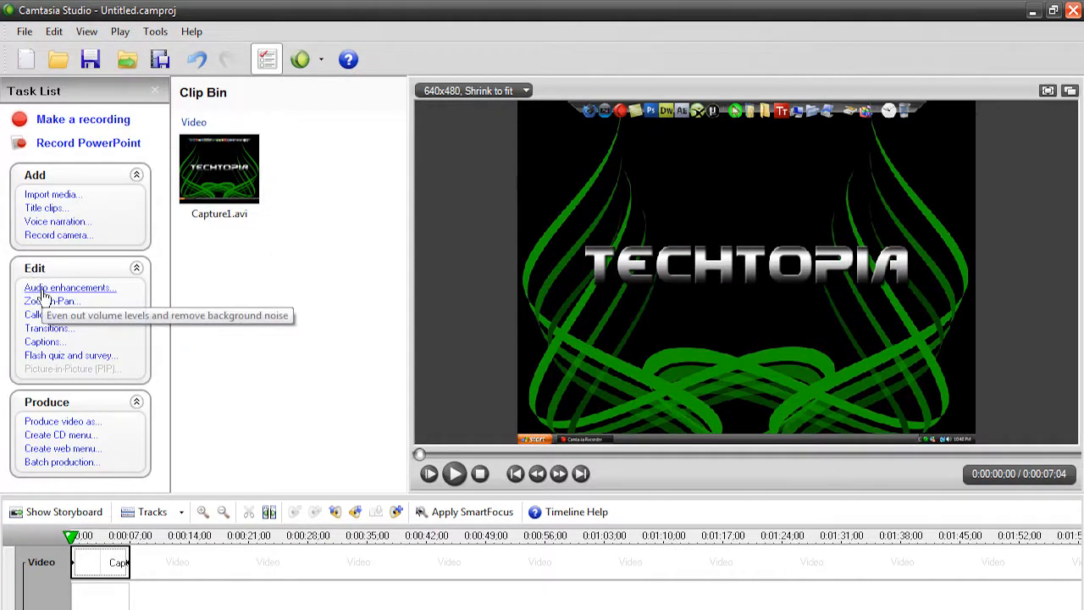
click(70, 288)
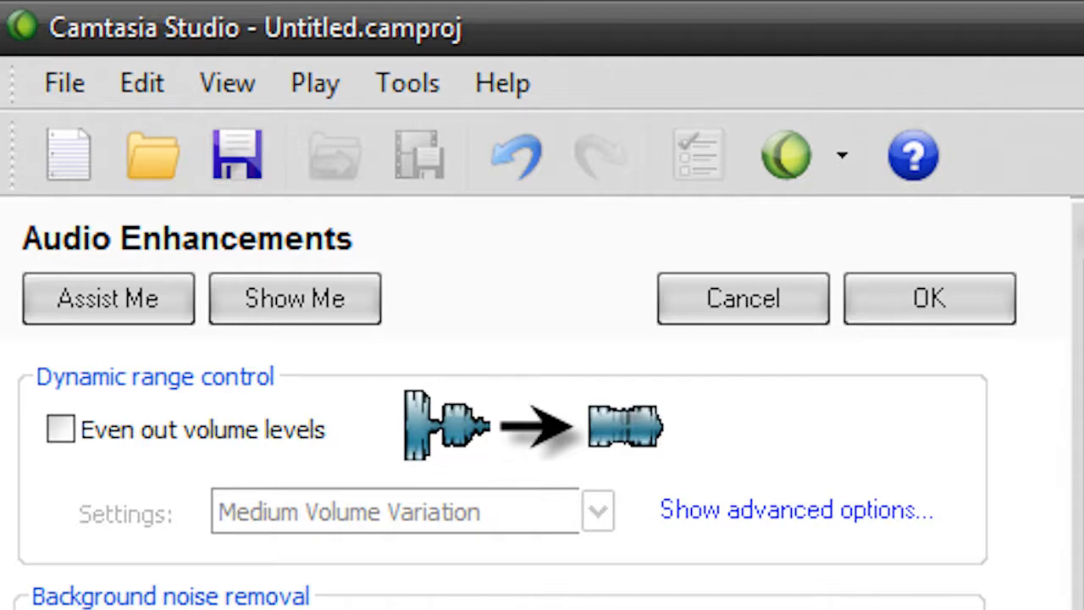
click(61, 430)
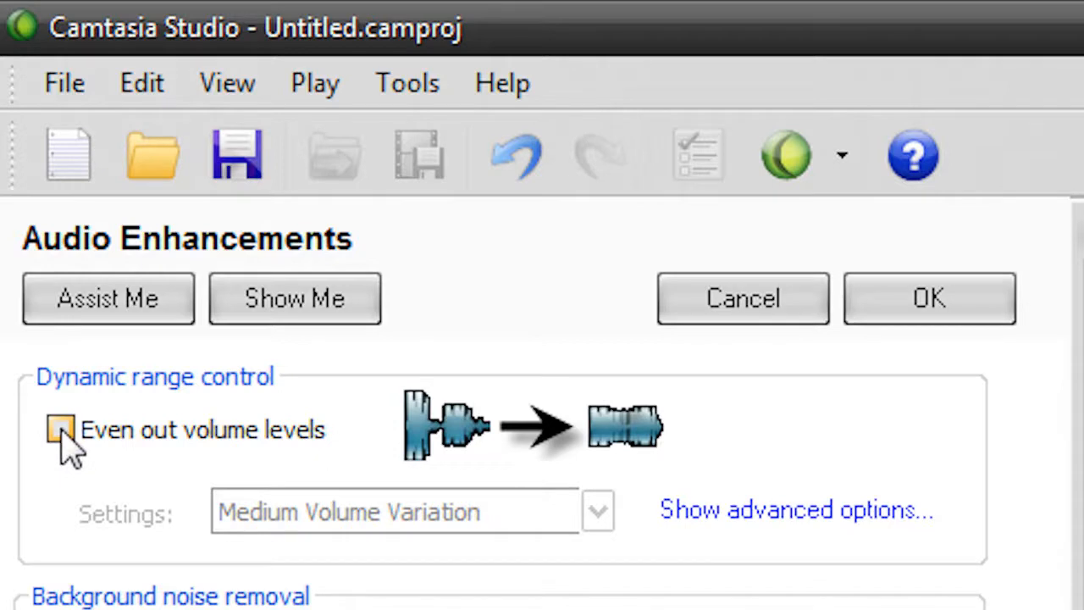
click(61, 431)
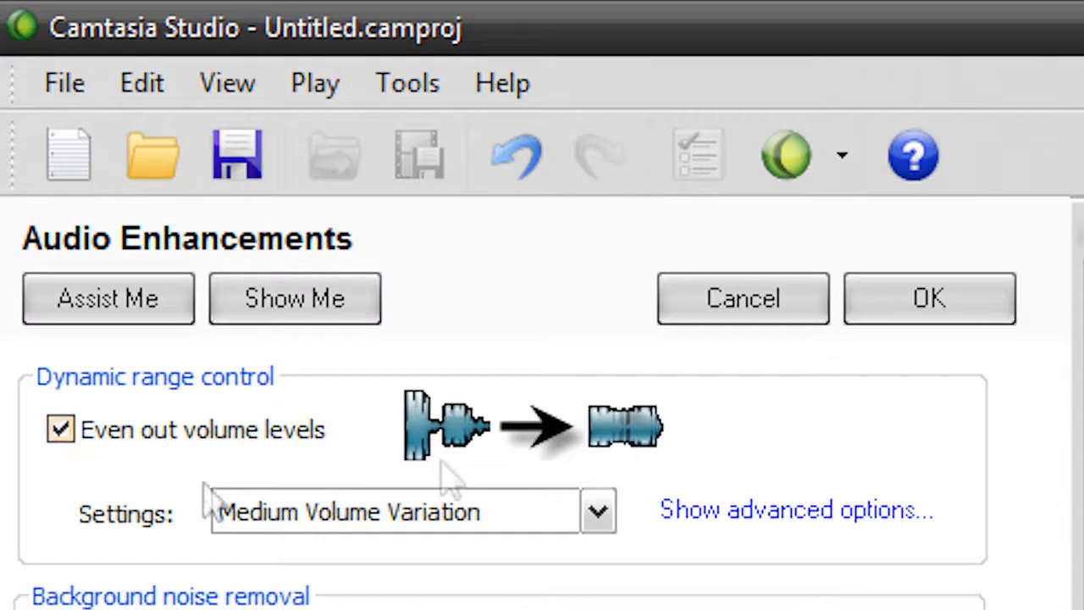
mouse_move(918, 491)
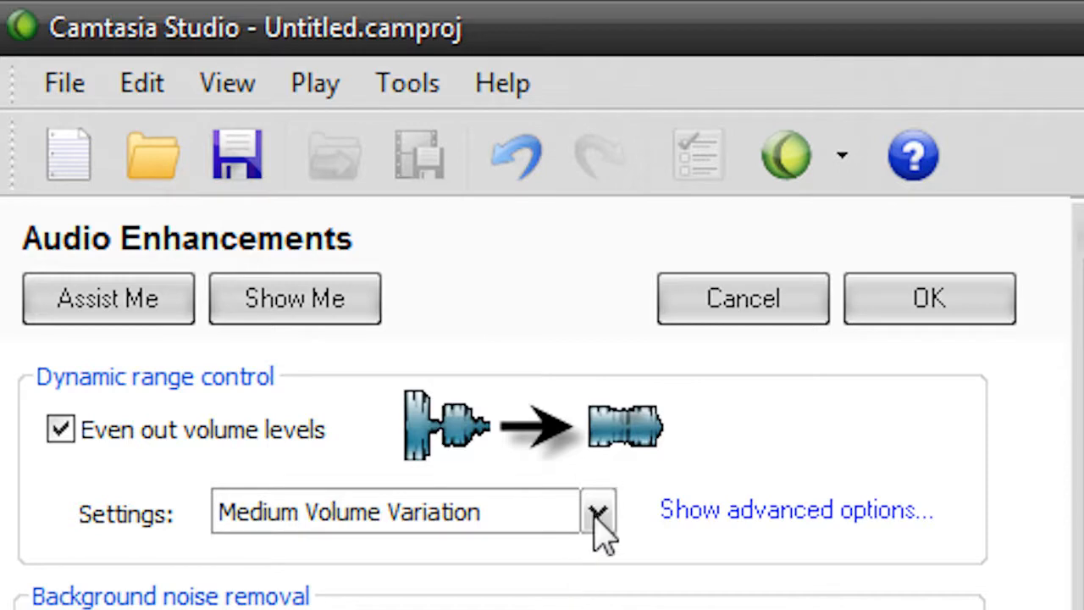
mouse_move(274, 546)
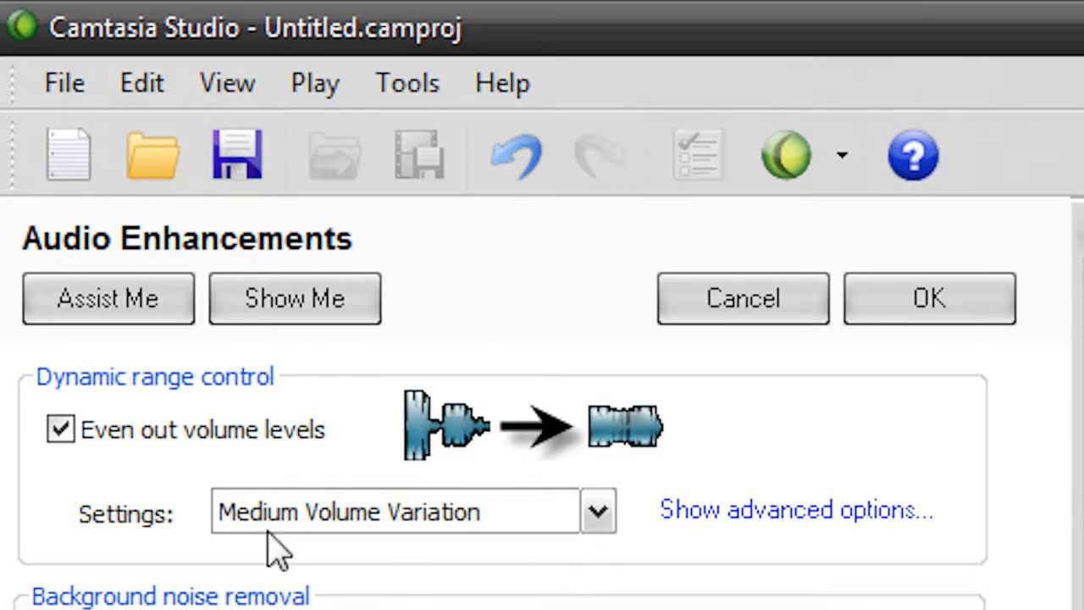
mouse_move(54, 534)
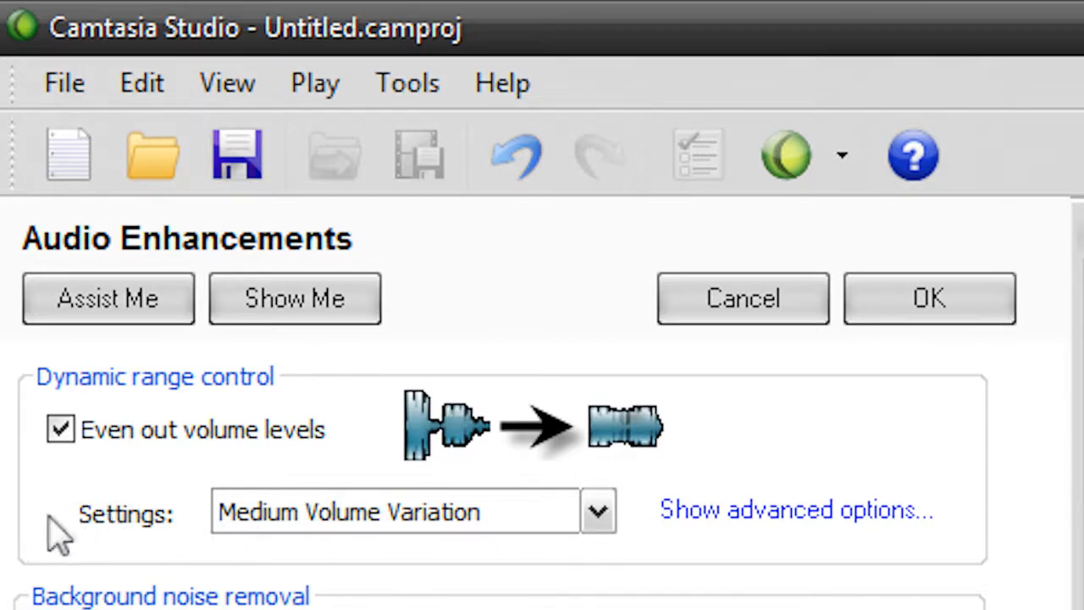
mouse_move(596, 511)
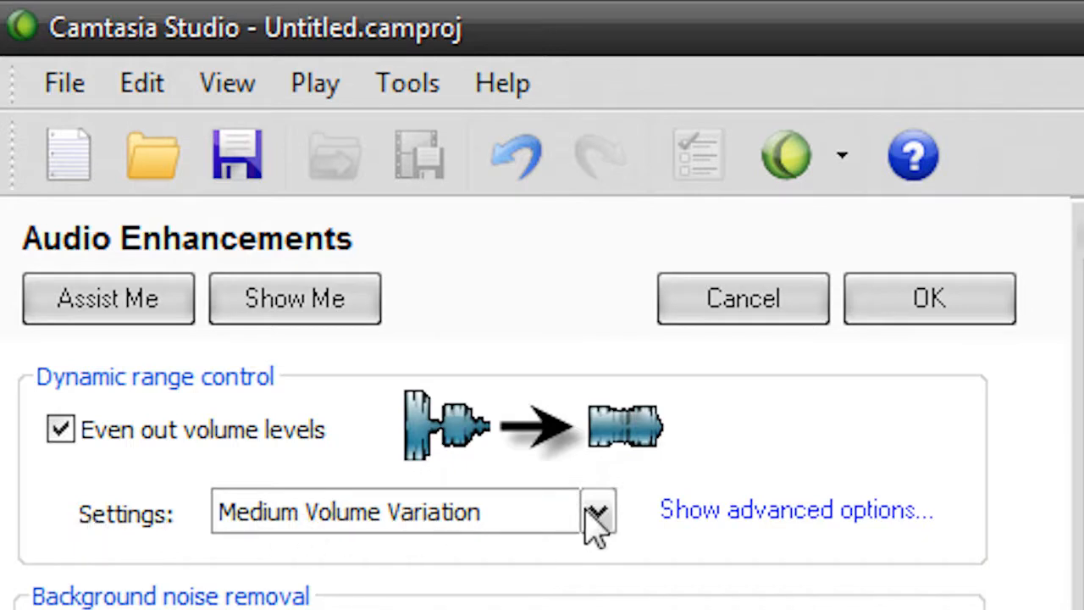
Set the volume leveling preset to Low Volume Variation and reveal advanced options (ratio 5.00).
click(598, 511)
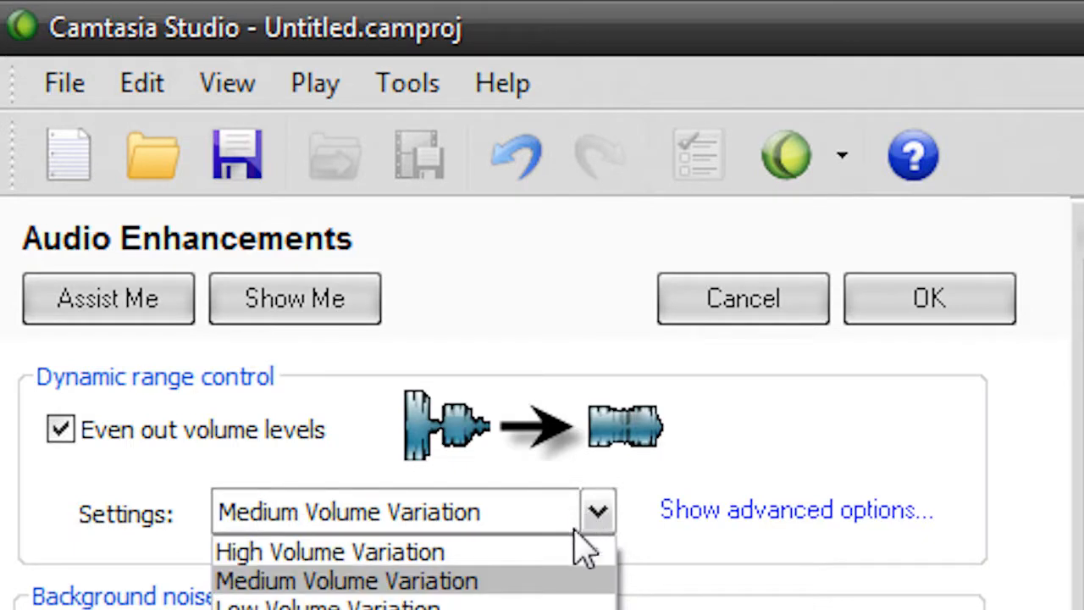
mouse_move(542, 579)
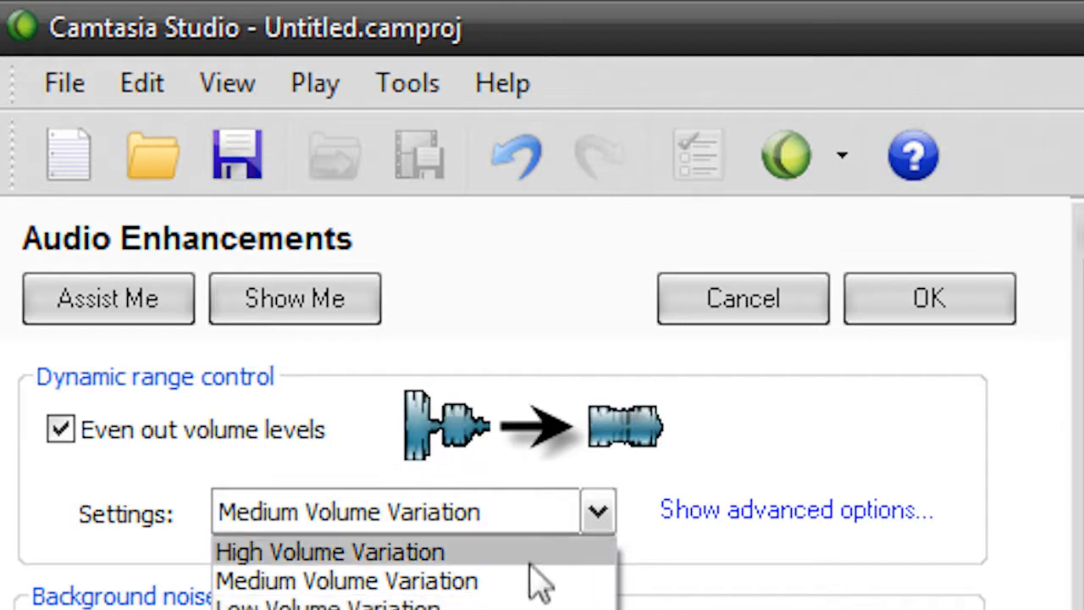
mouse_move(551, 602)
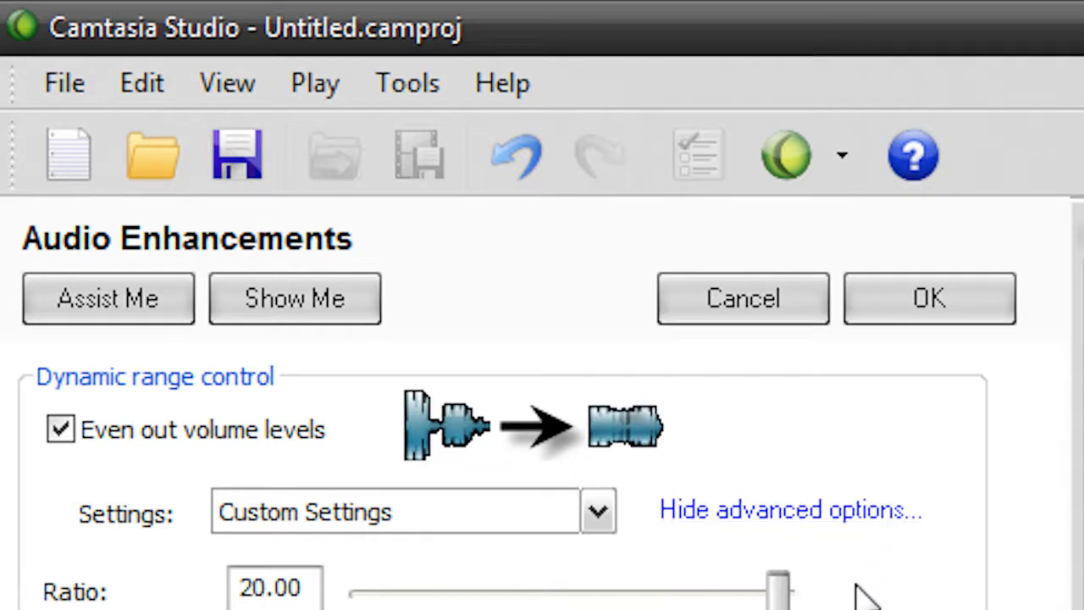
click(596, 511)
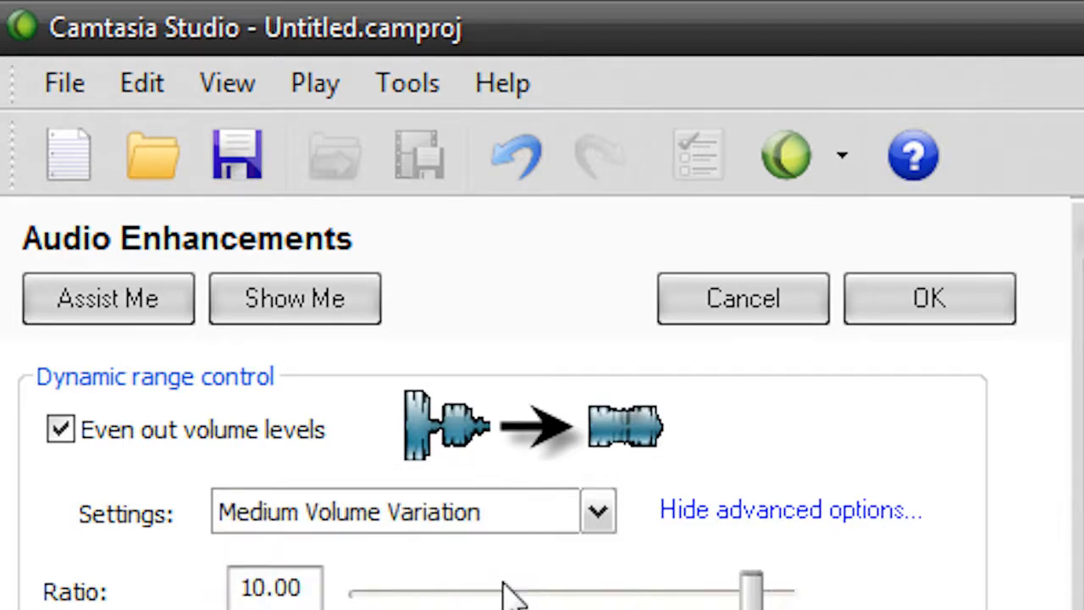
click(597, 511)
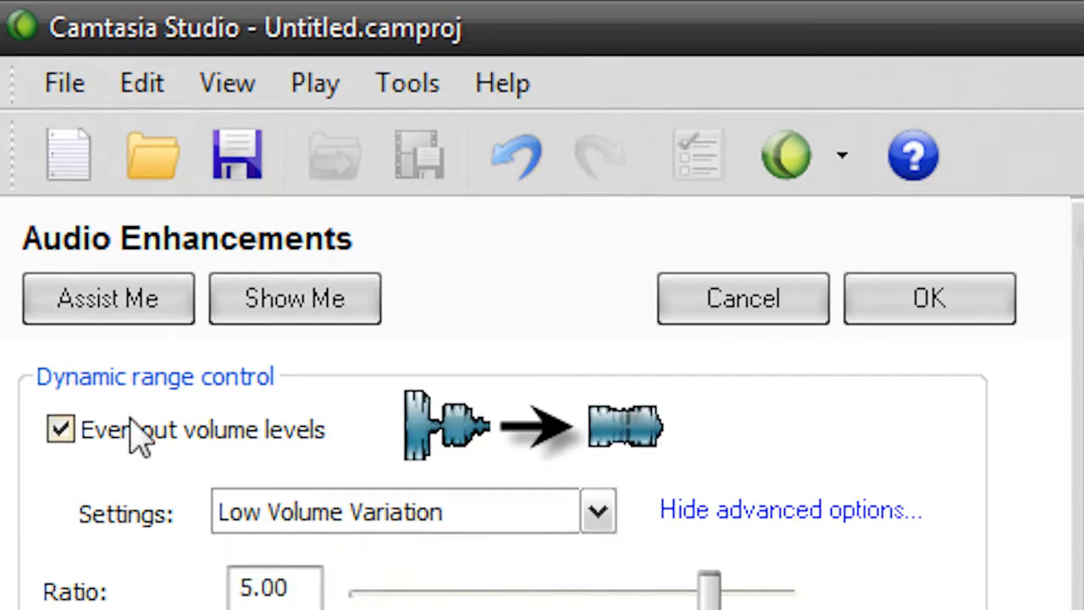
click(61, 430)
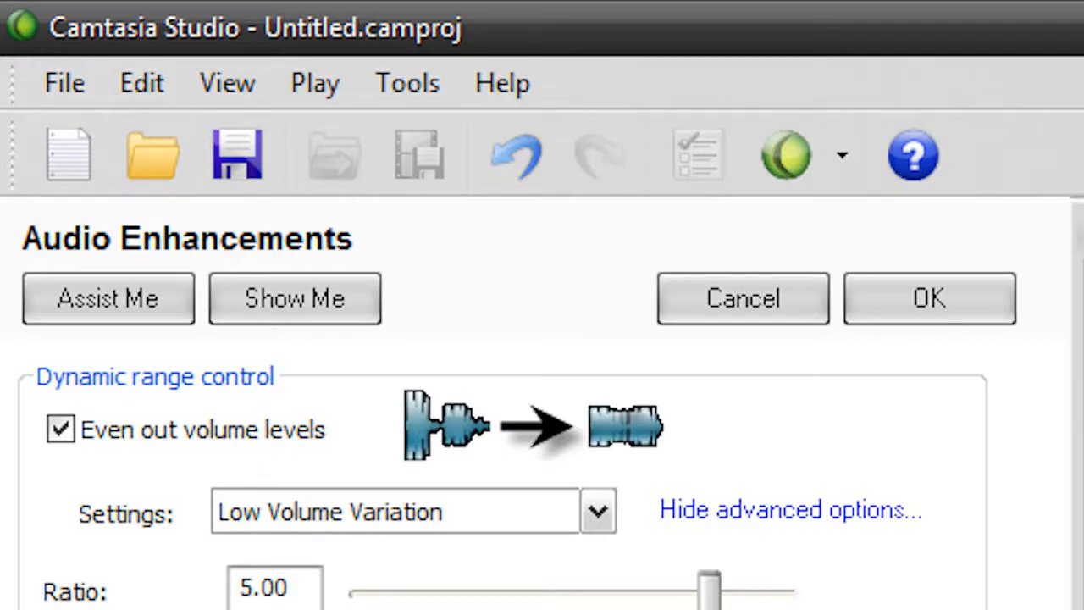
mouse_move(508, 546)
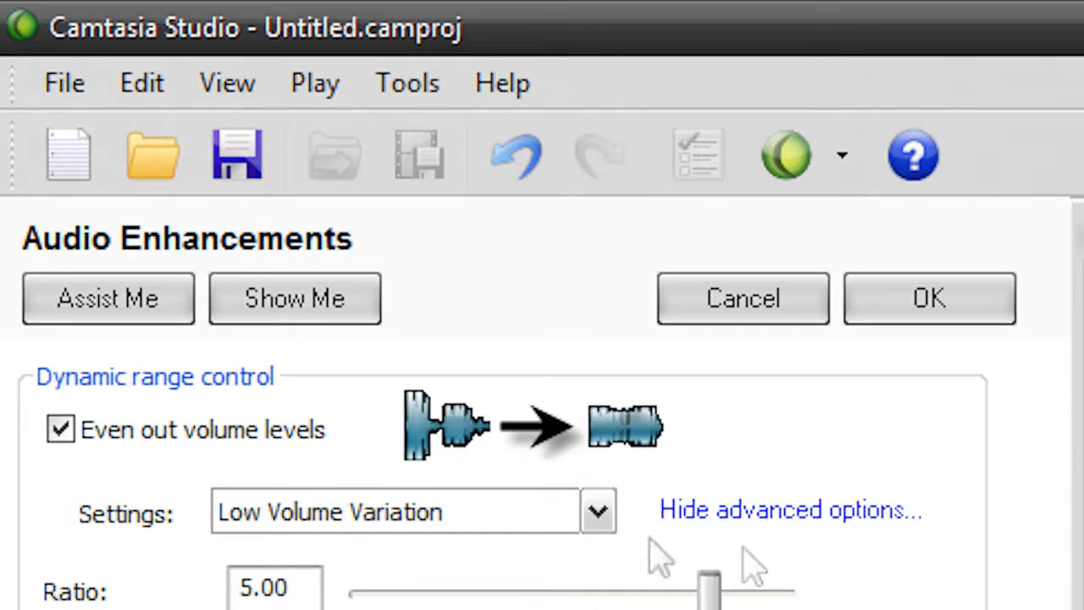
mouse_move(816, 491)
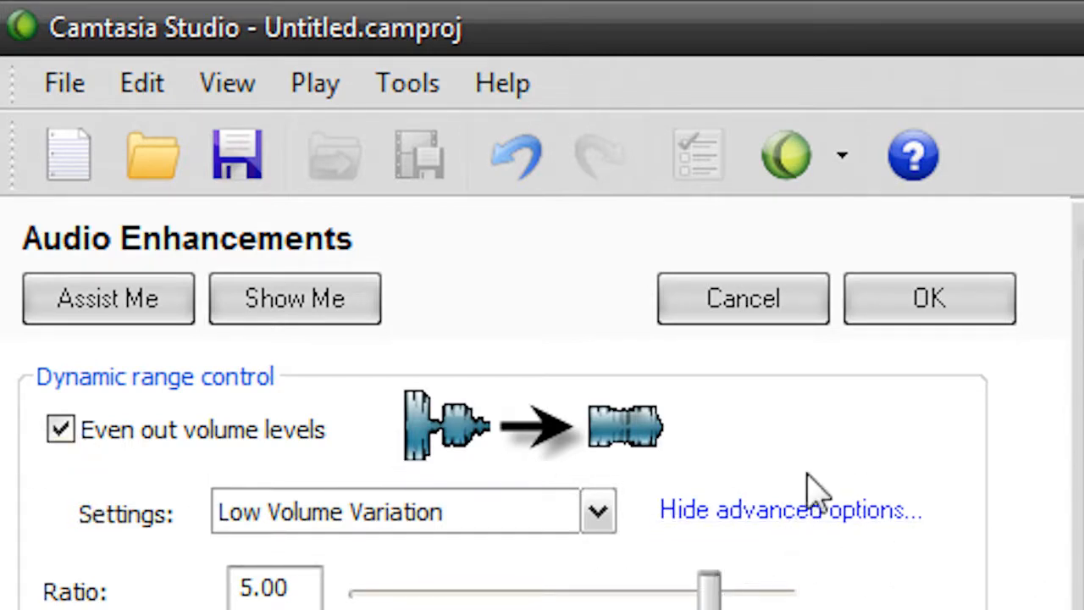
mouse_move(827, 491)
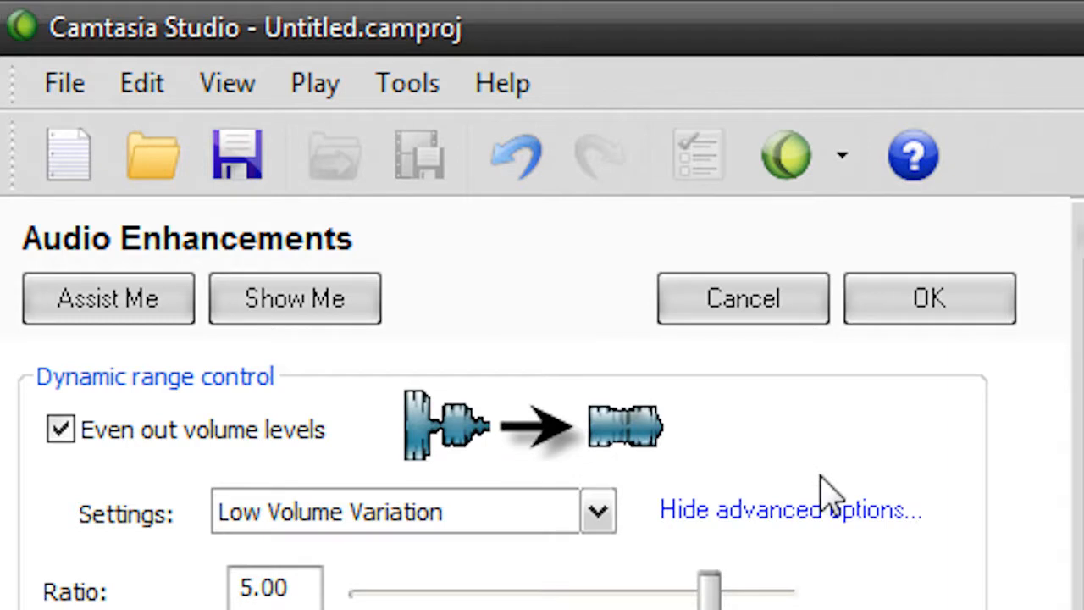
mouse_move(660, 576)
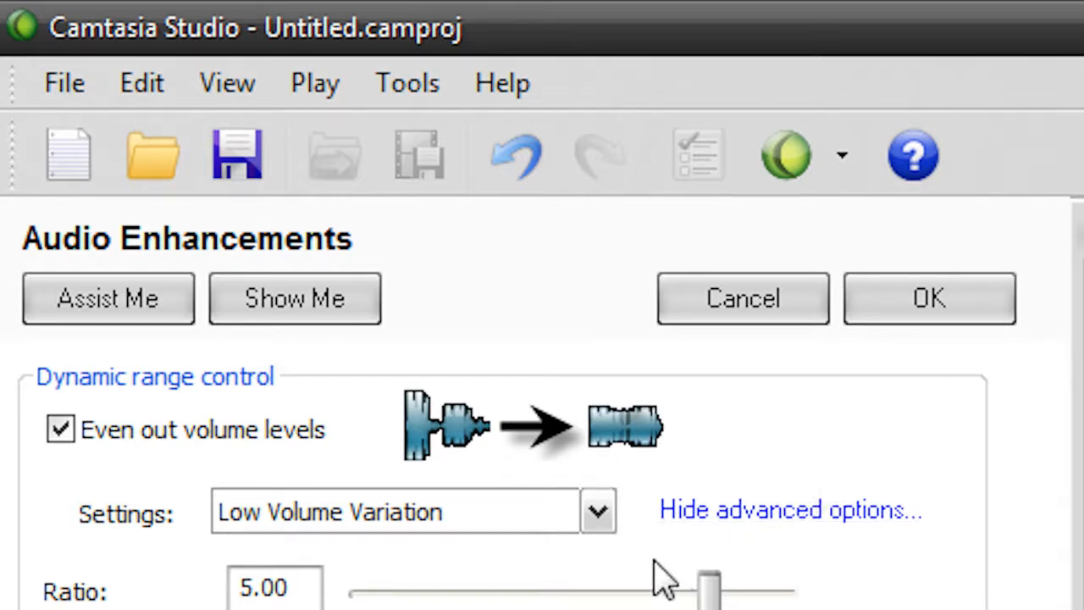
mouse_move(42, 491)
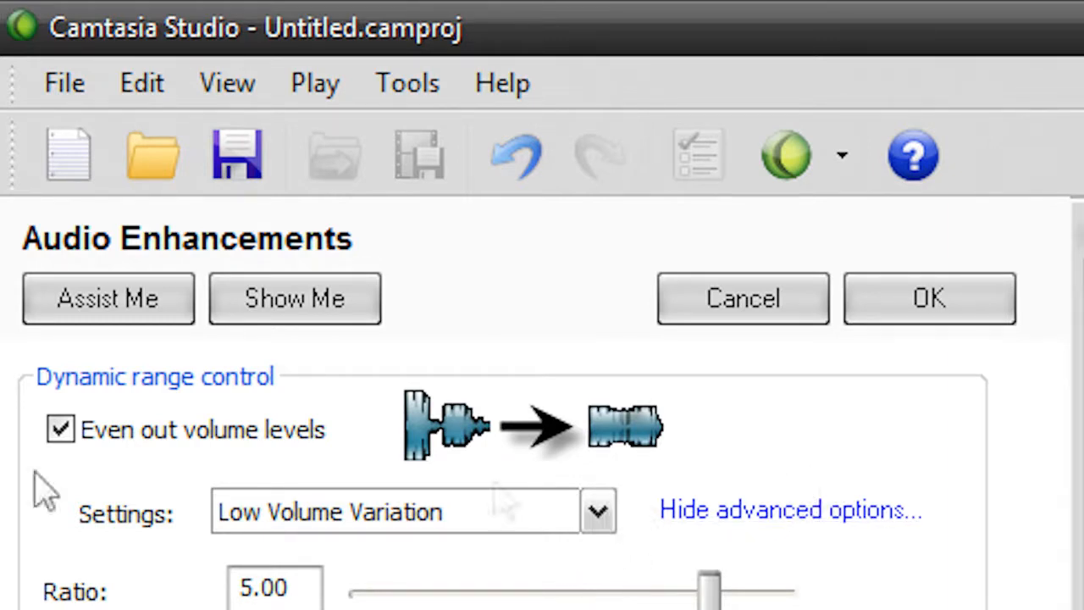
mouse_move(296, 483)
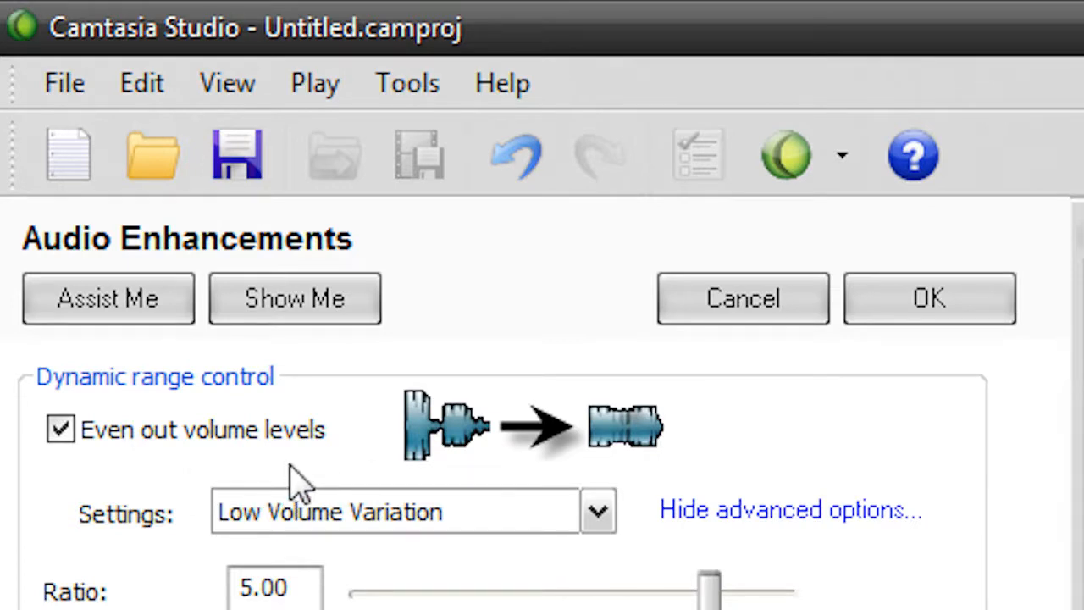
mouse_move(108, 298)
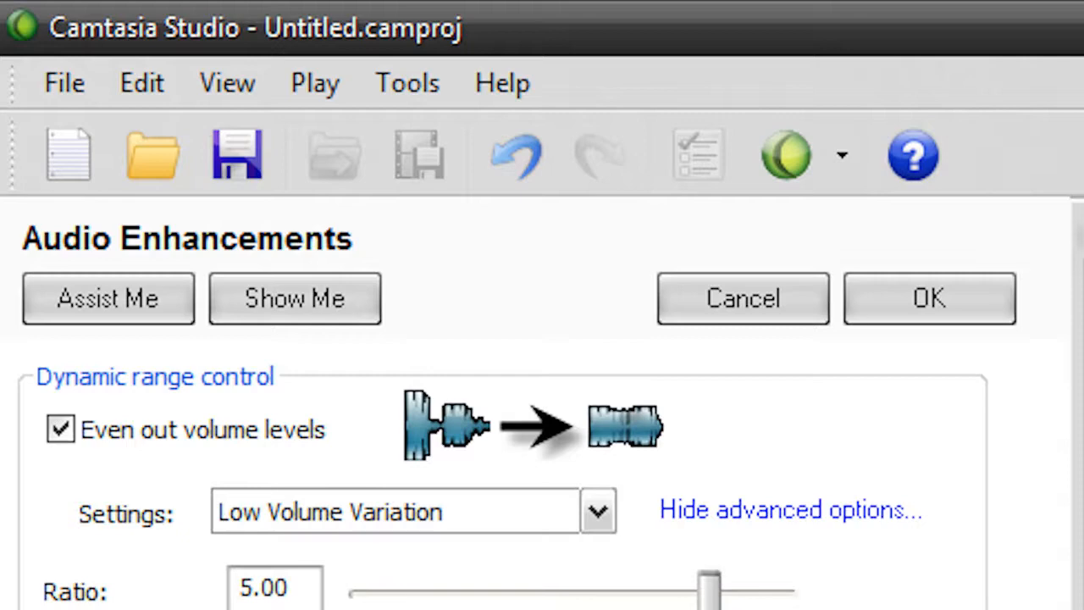
Apply Remove Noise so background noise removal reads Noise Removal Enabled.
scroll(down, 3)
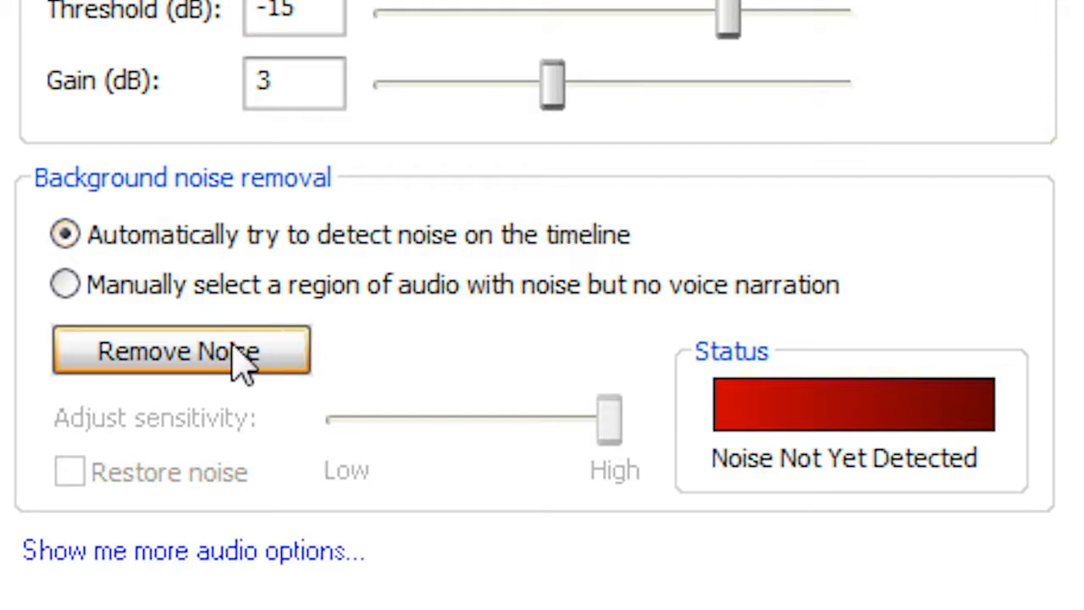
click(181, 350)
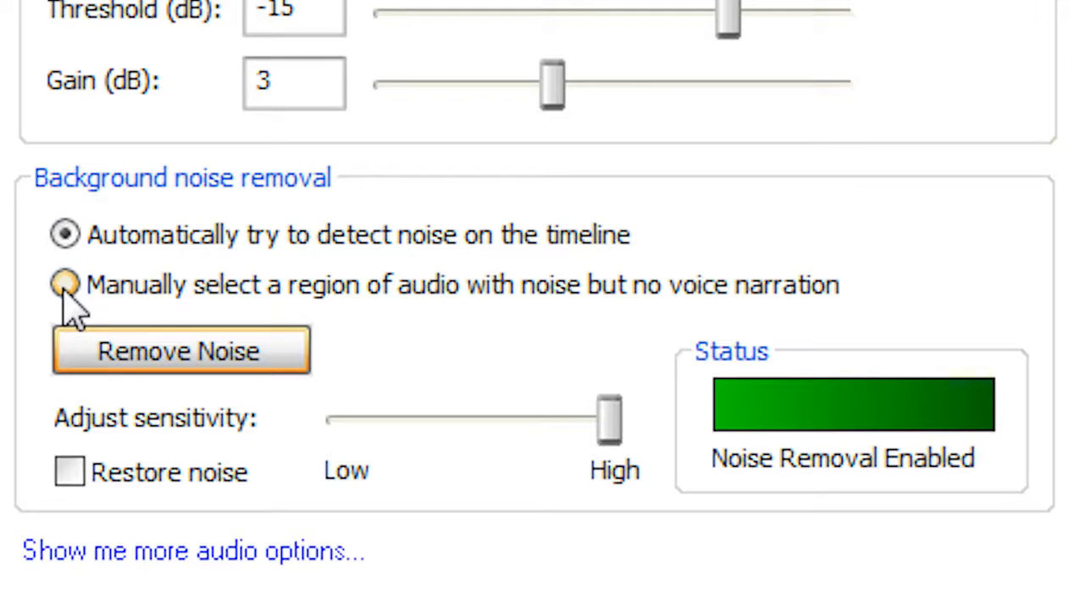
mouse_move(71, 314)
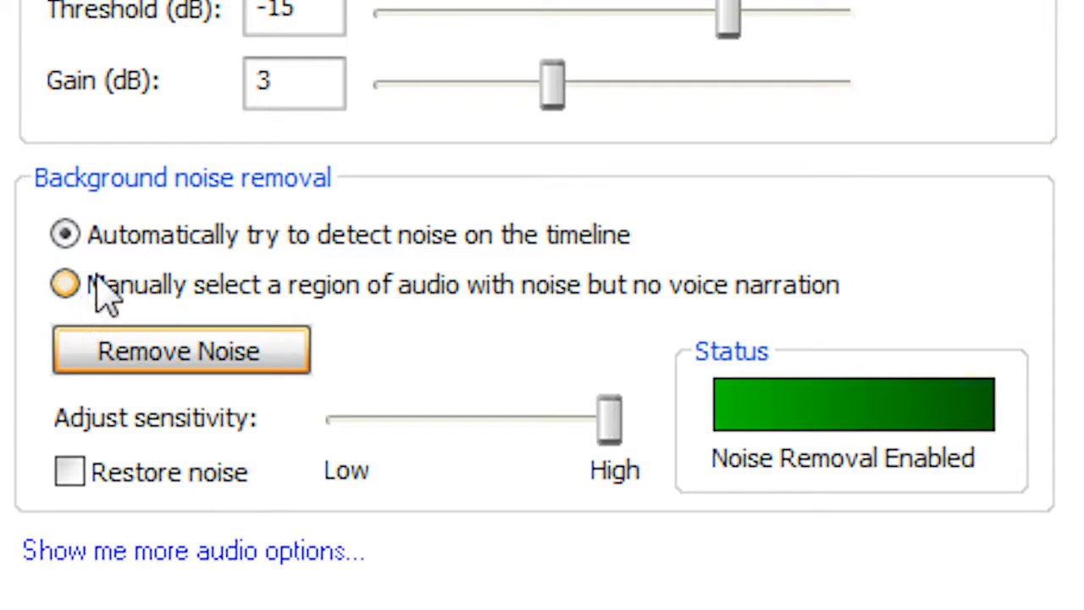
mouse_move(105, 314)
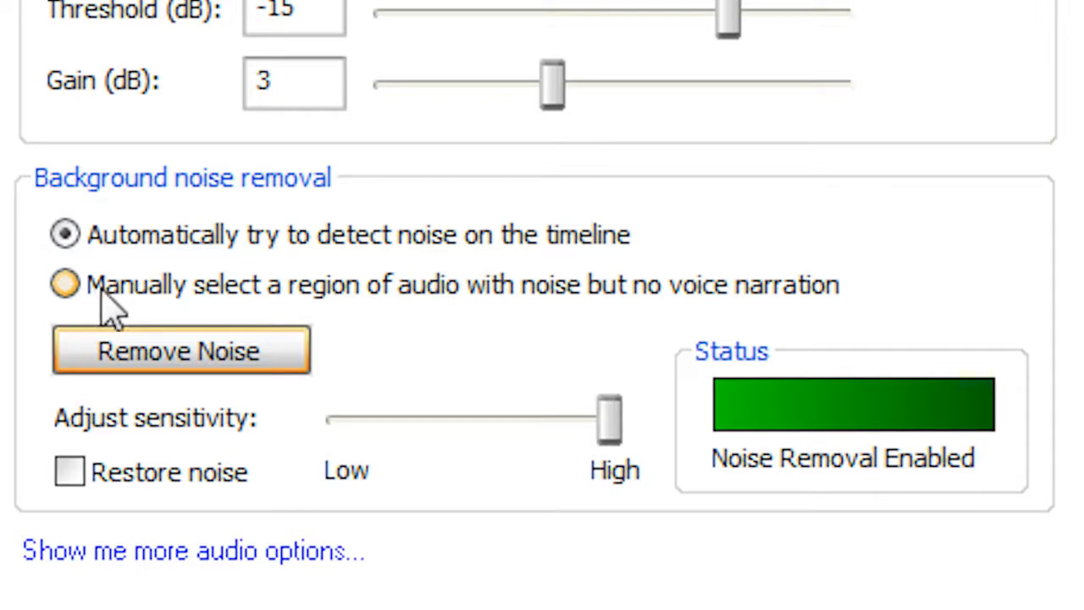
mouse_move(478, 326)
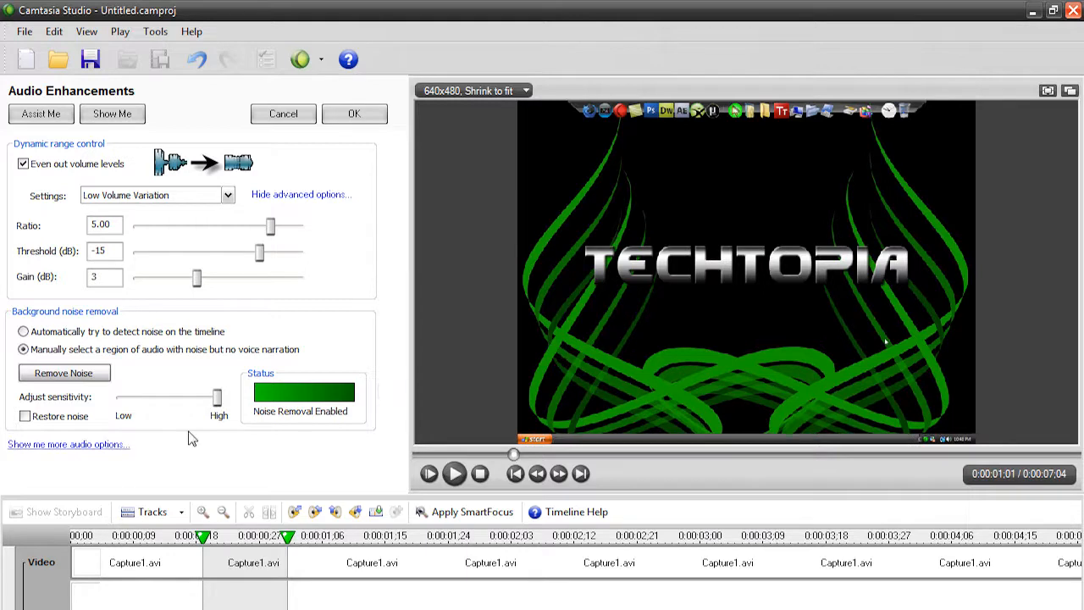
mouse_move(100, 430)
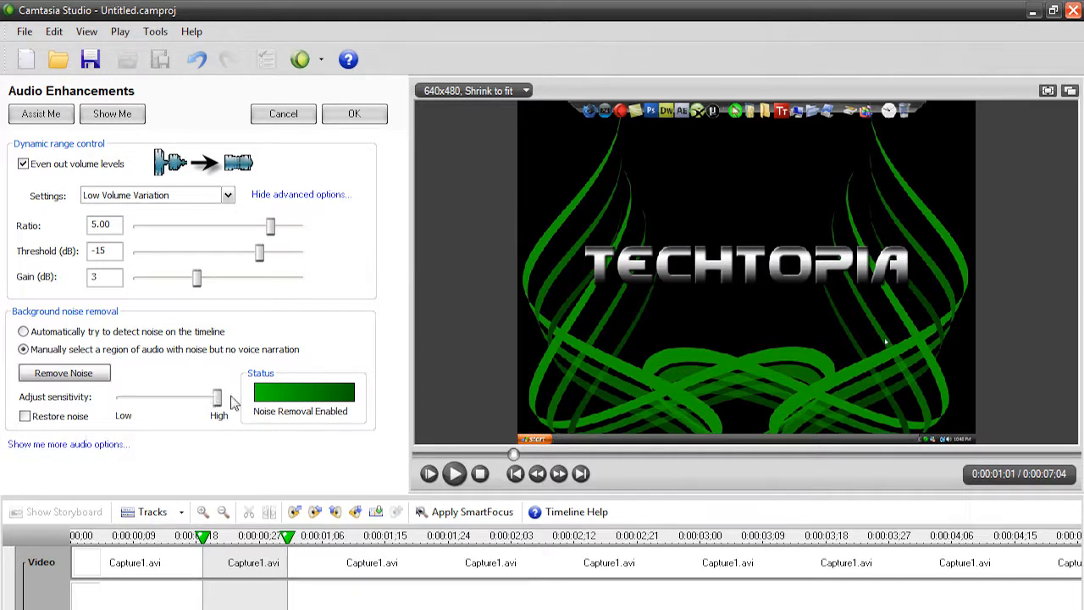
mouse_move(244, 393)
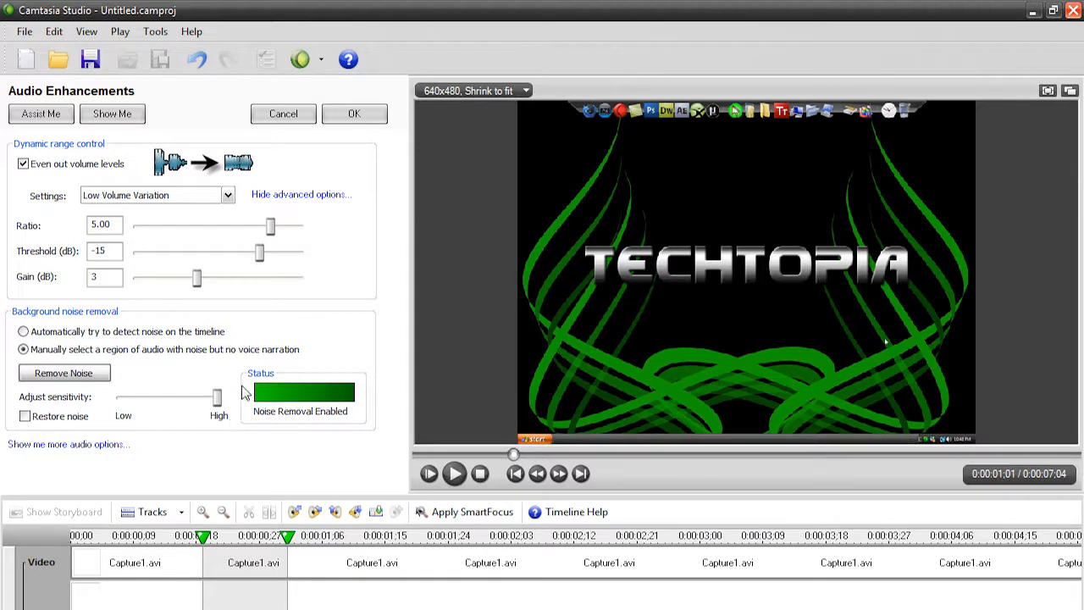
Try the noise sensitivity slider at Low and back to High, then confirm the enhancements with OK.
drag(200, 398, 121, 398)
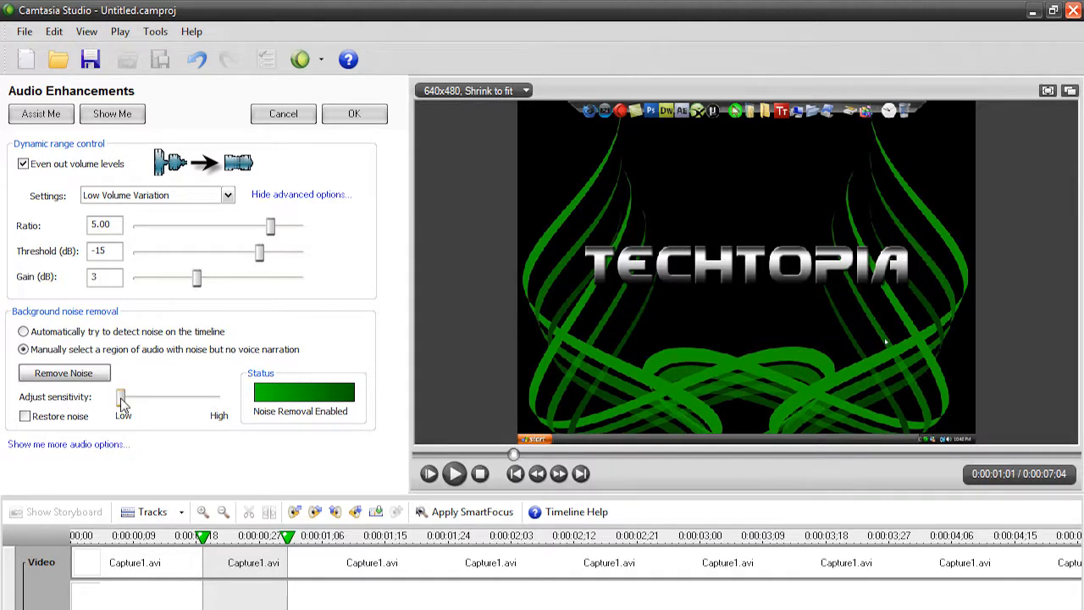
drag(121, 397, 212, 396)
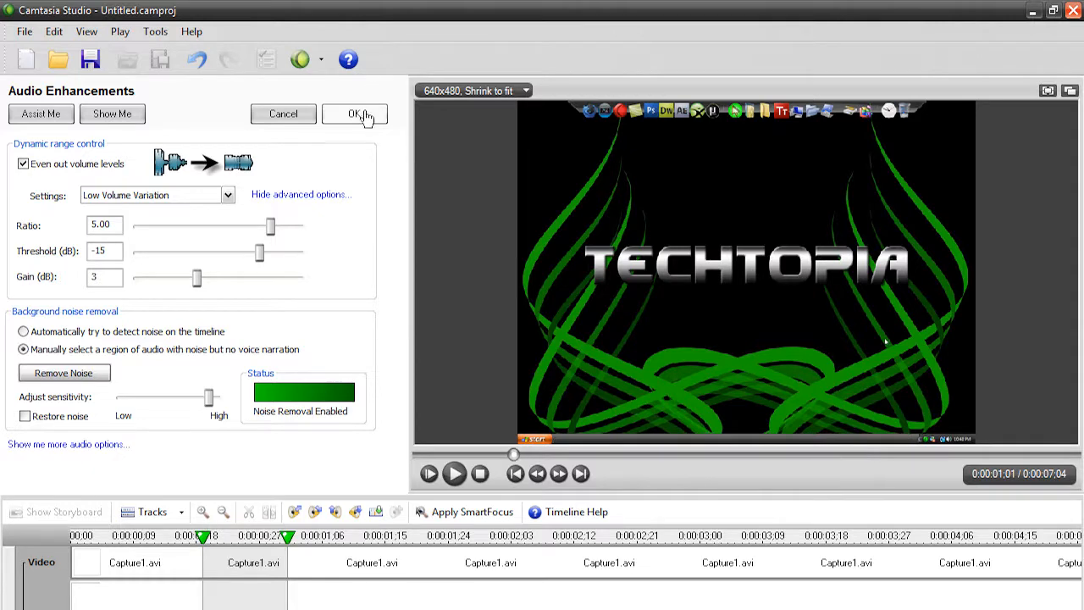
click(356, 114)
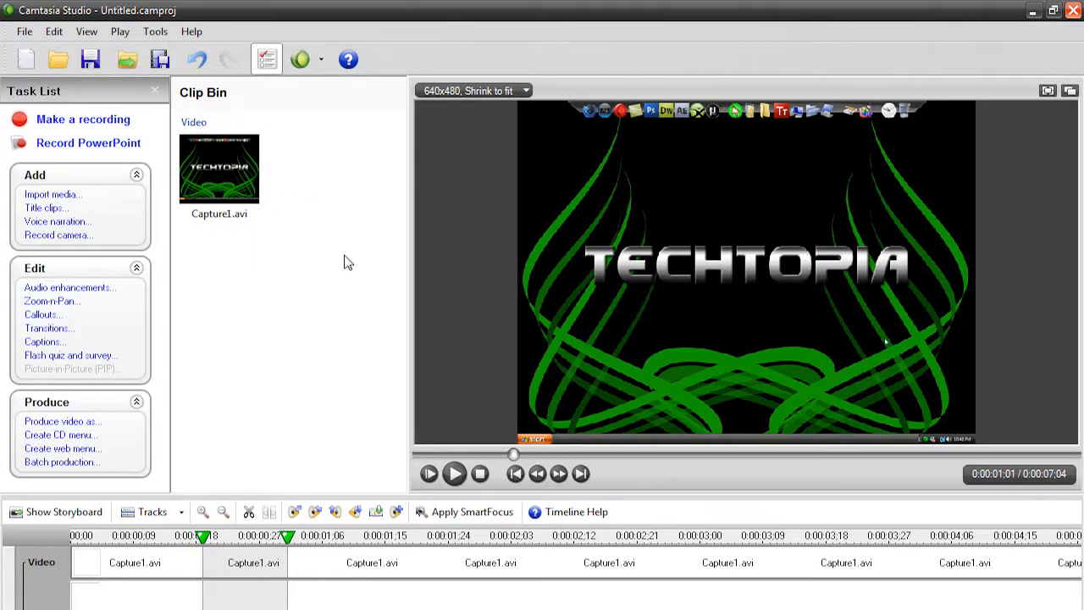